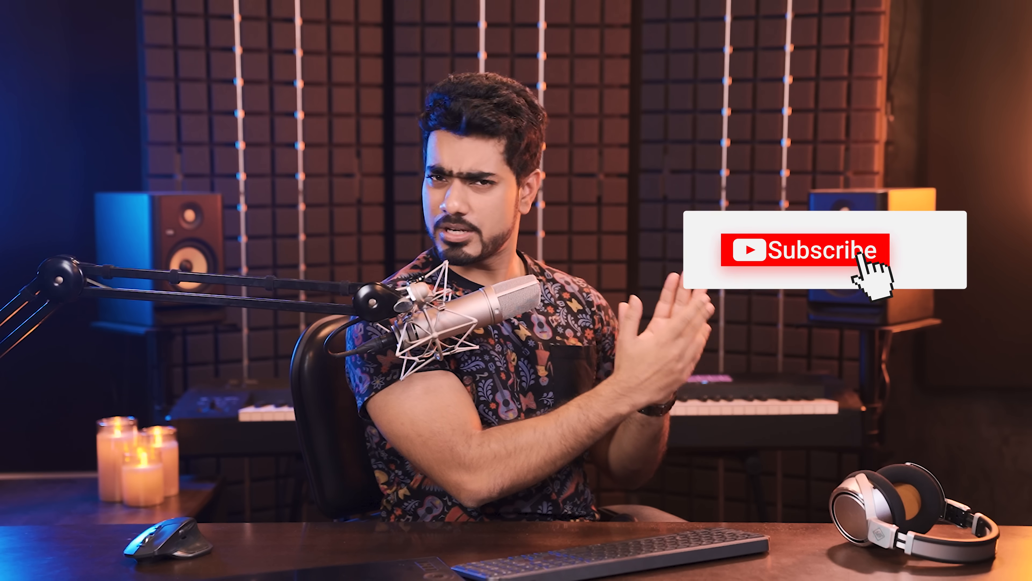
left_click(804, 250)
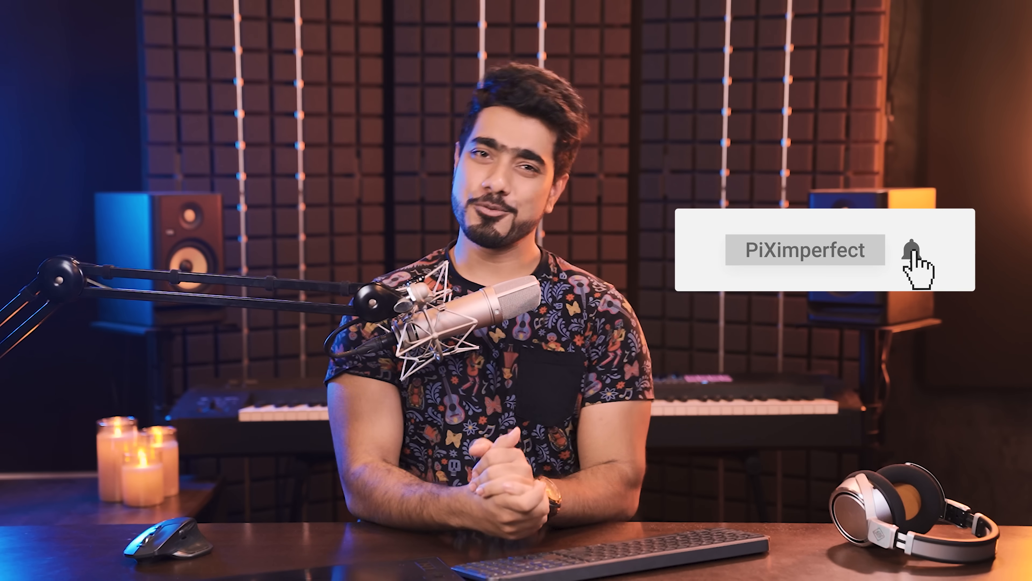